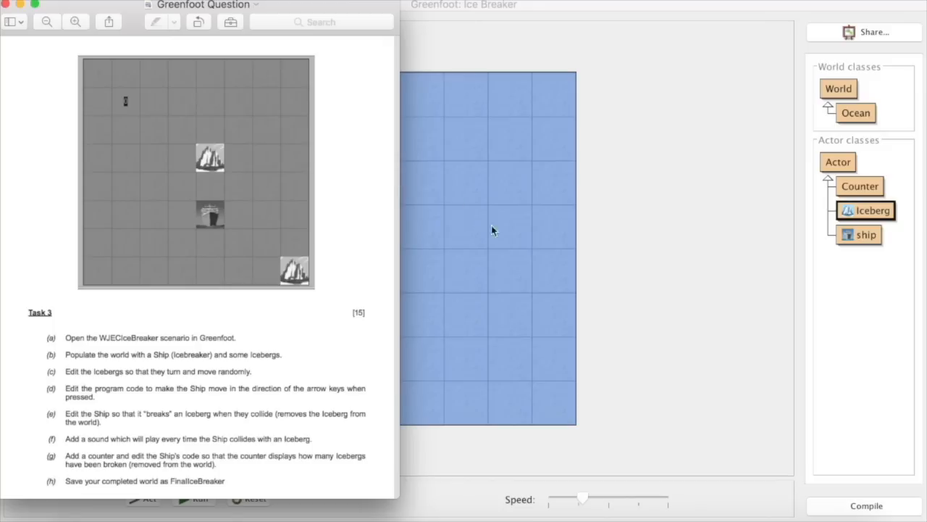
mouse_move(457, 208)
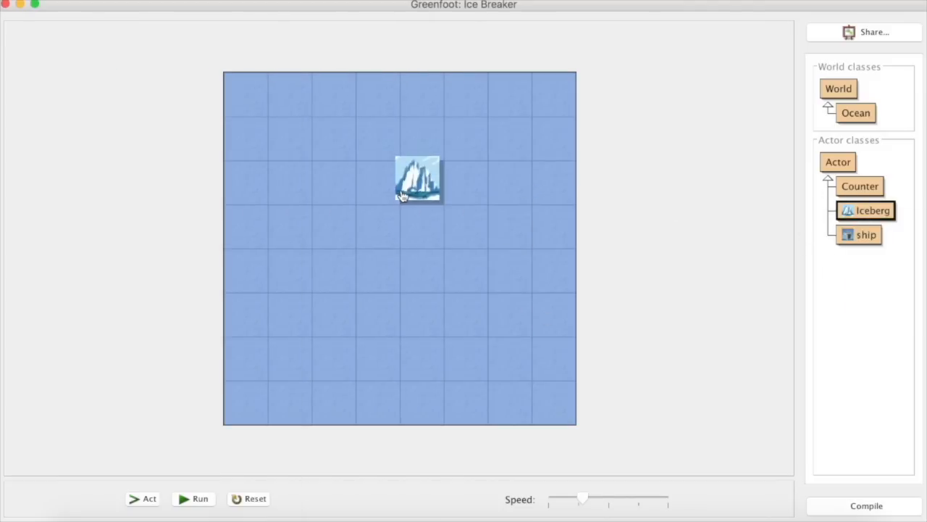
Create a new ship from the ship class, place it, then stop the running scenario
right_click(867, 235)
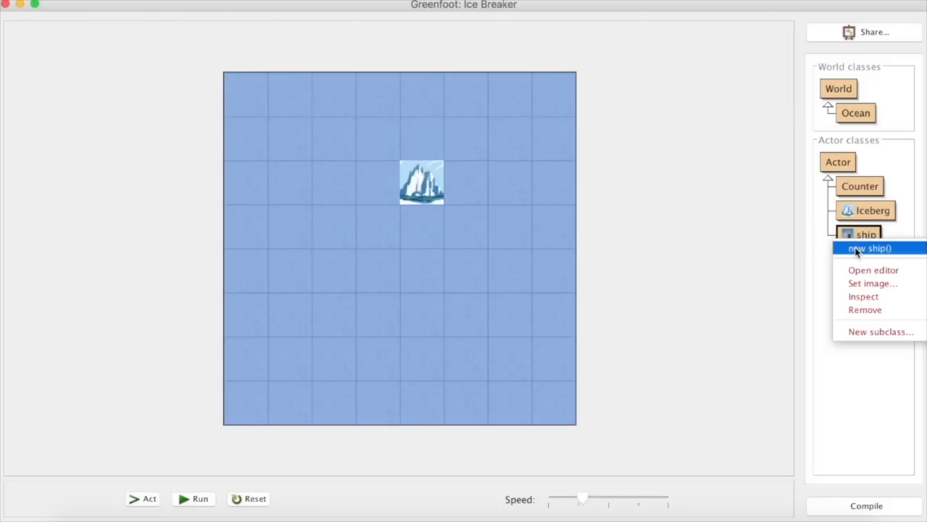
left_click(869, 247)
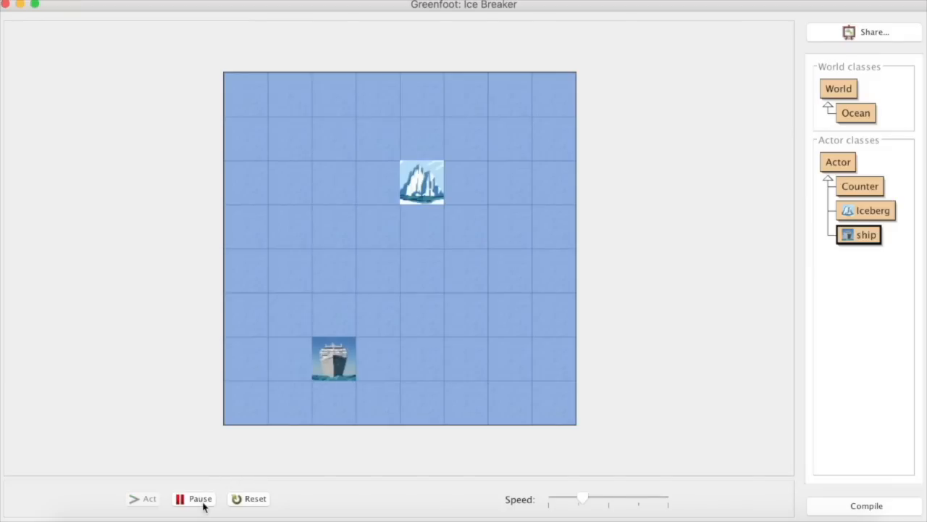
left_click(249, 499)
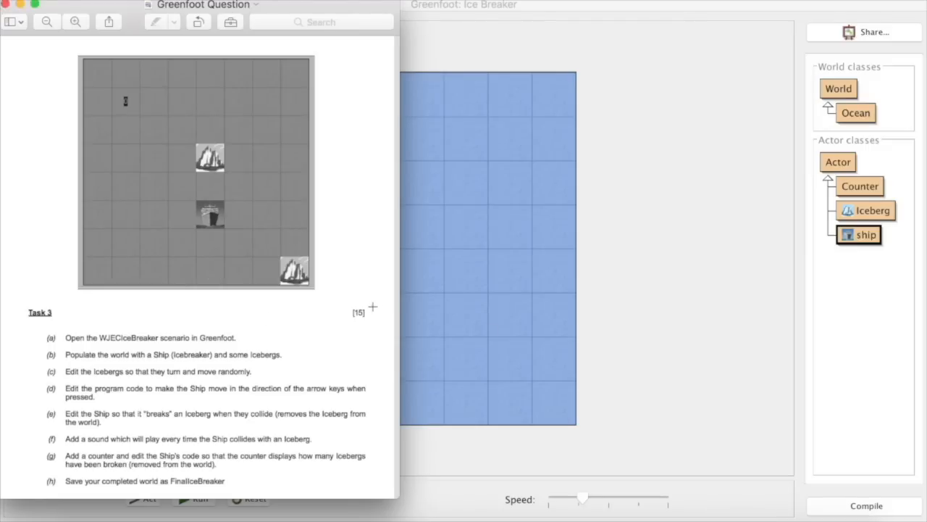
mouse_move(119, 376)
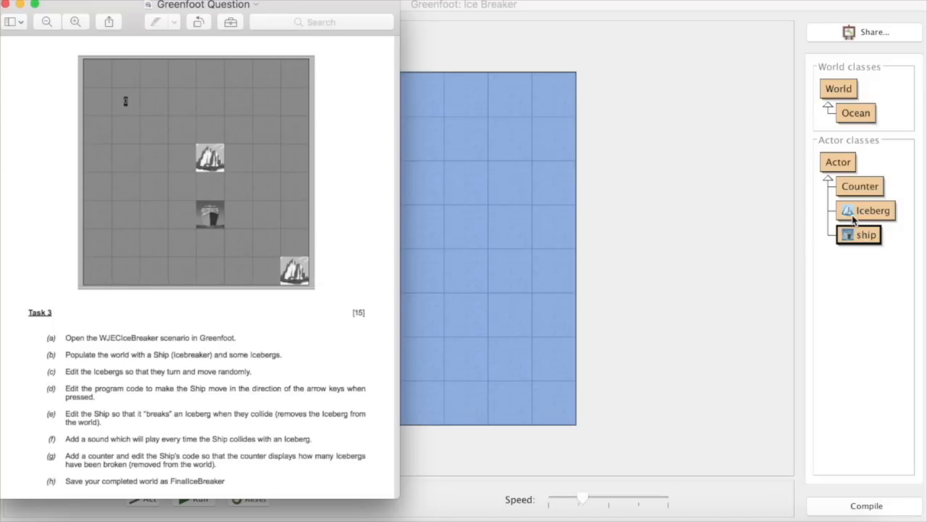
Open the Iceberg class source from the class diagram to look over its code
right_click(866, 211)
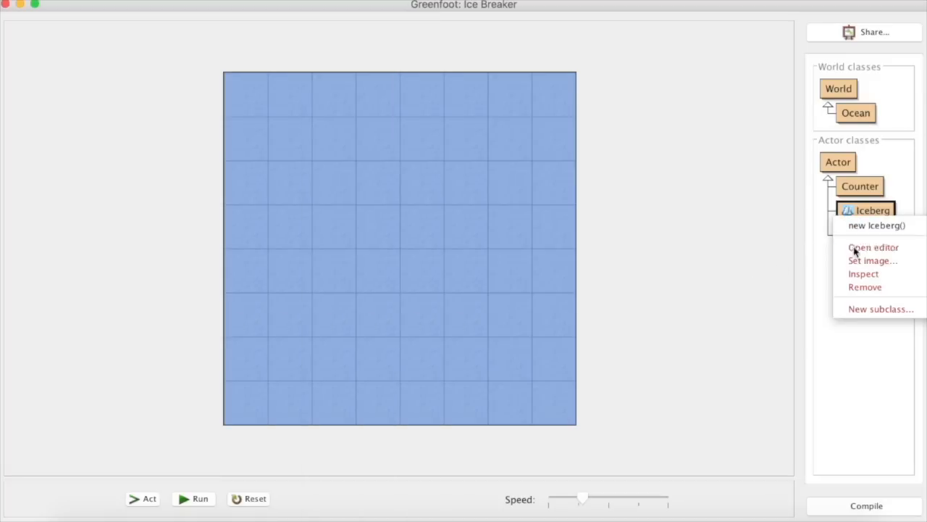
left_click(874, 247)
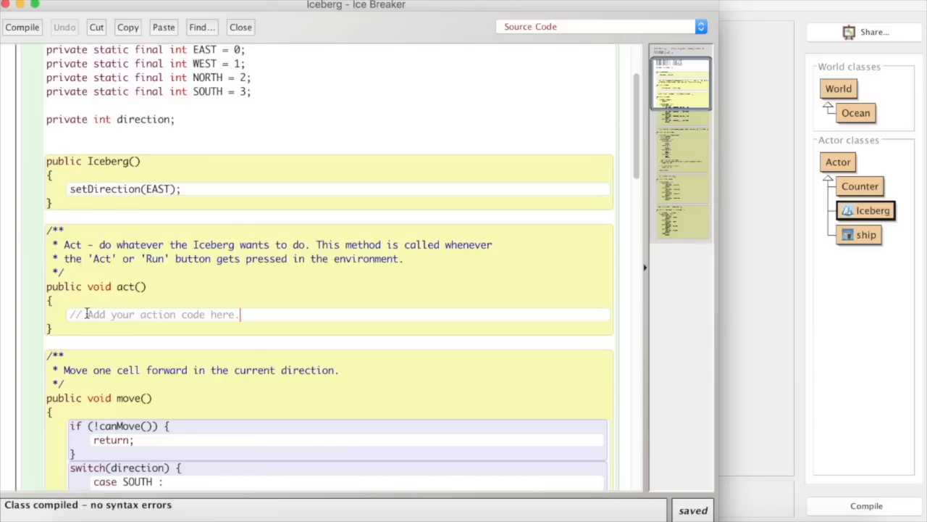
mouse_move(174, 220)
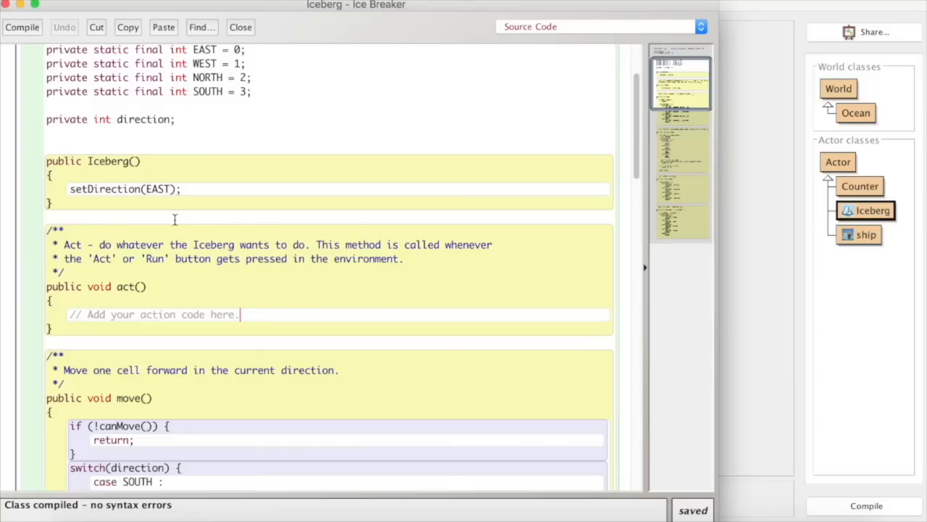
mouse_move(127, 189)
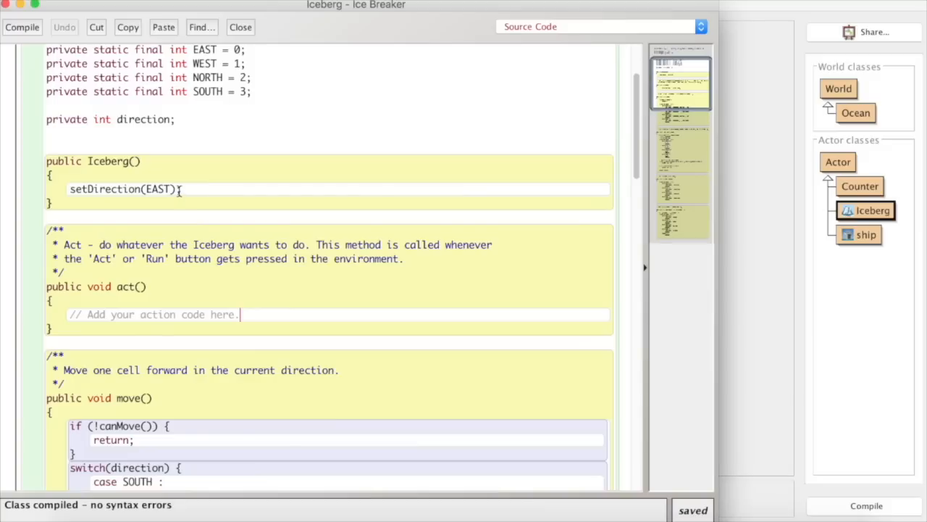
type(";")
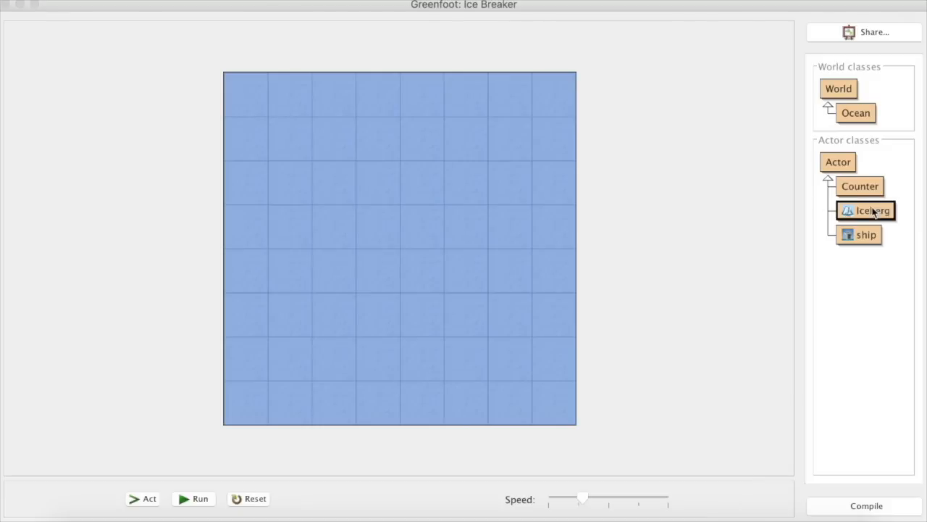
Drag a new Iceberg from the class diagram to the centre of the ocean world
left_click_drag(866, 211, 640, 249)
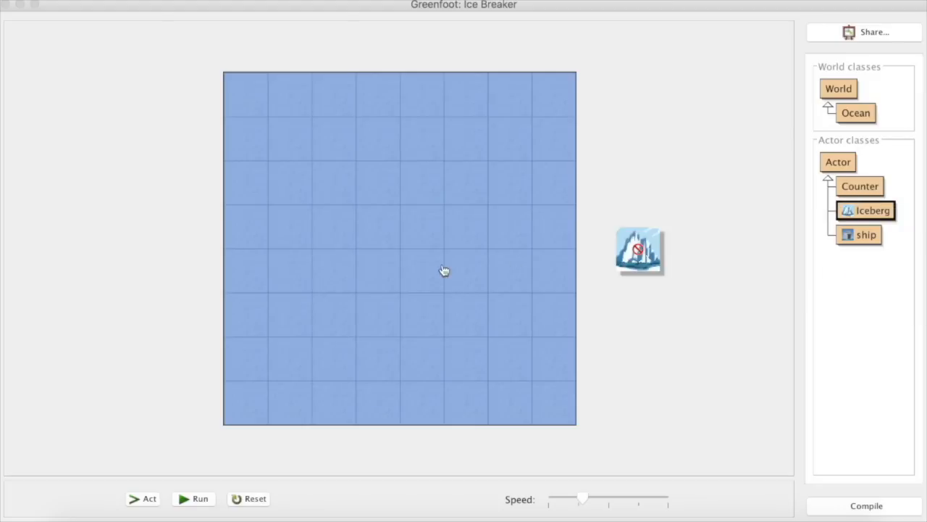
left_click_drag(640, 249, 377, 226)
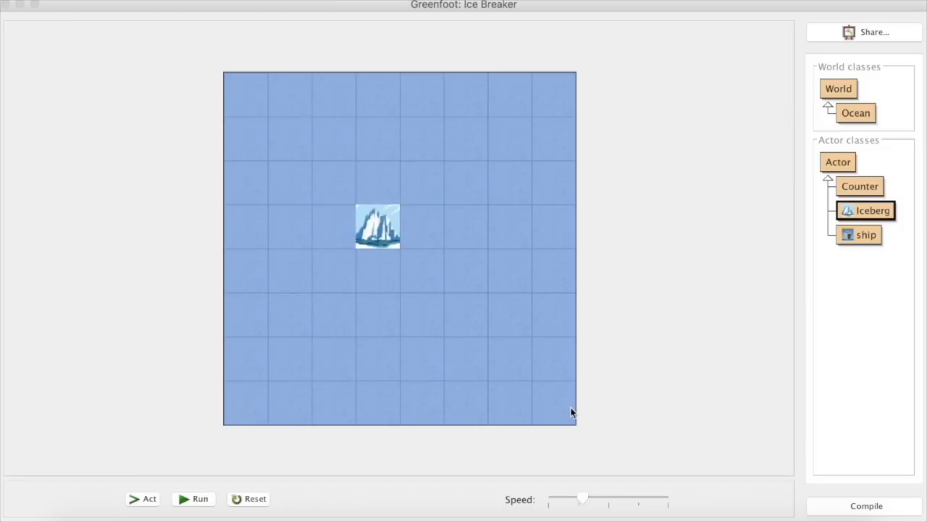
mouse_move(484, 349)
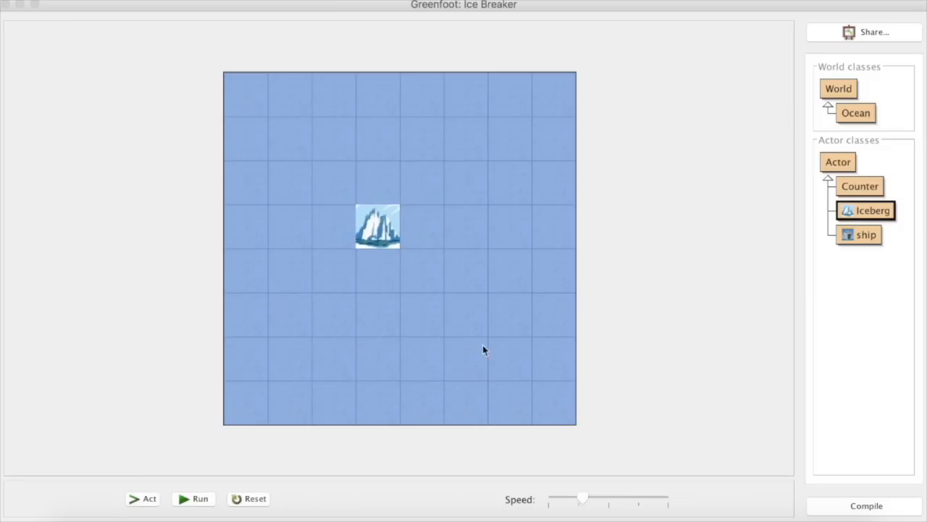
mouse_move(873, 220)
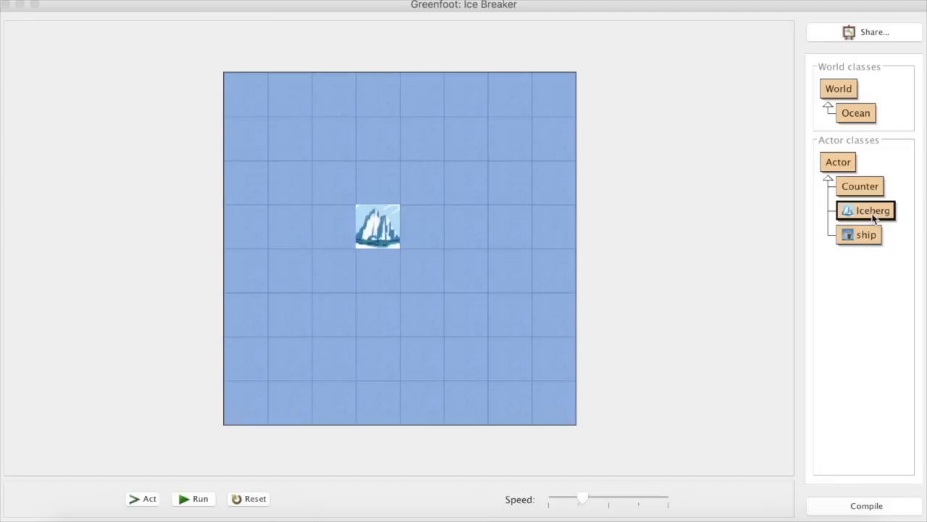
right_click(876, 210)
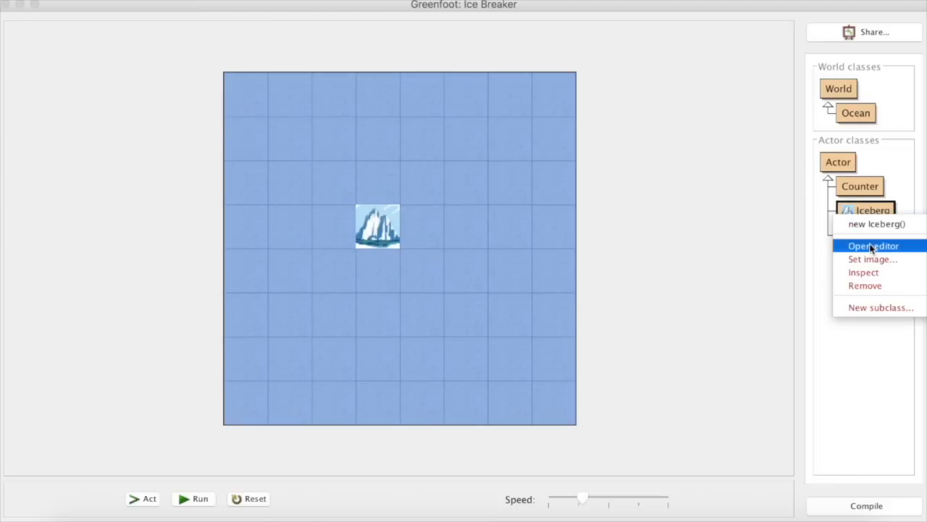
mouse_move(862, 250)
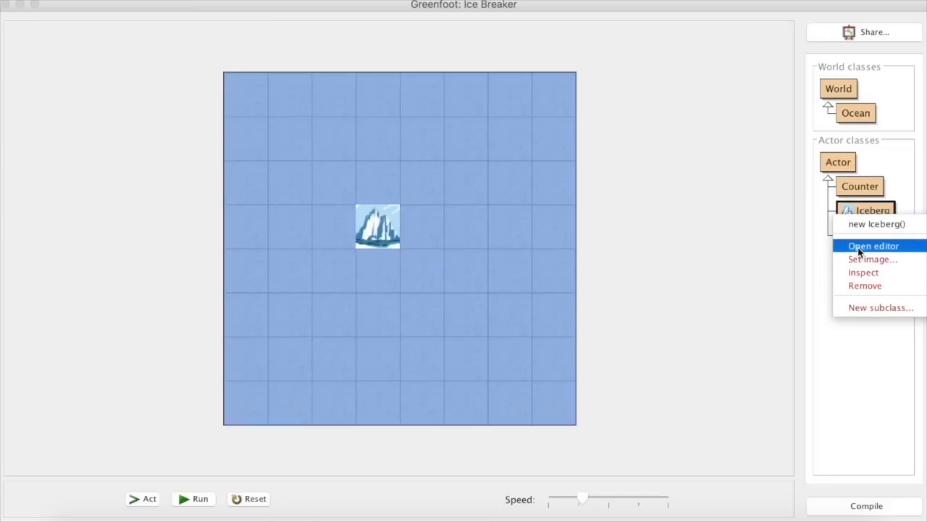
Open the Iceberg editor, select the act() placeholder comment and read through turnLeft, setDirection, canMove and move
left_click(872, 247)
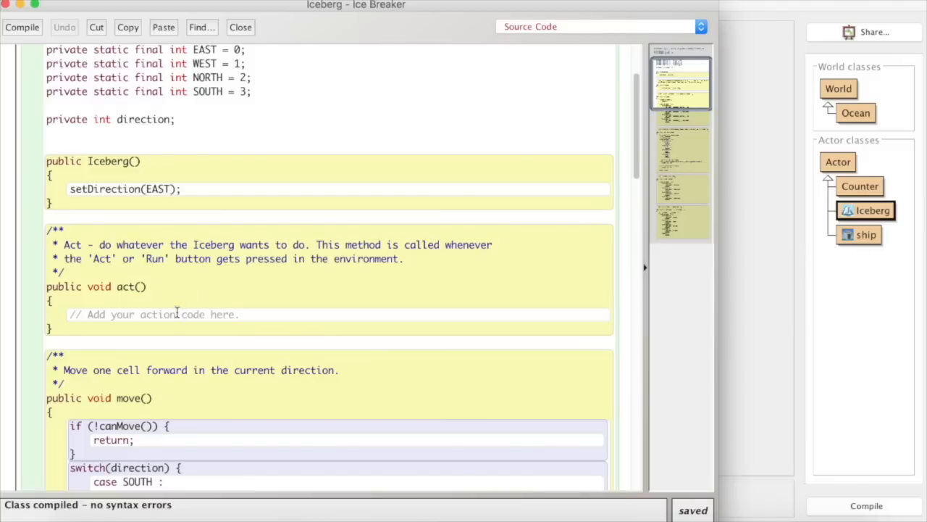
triple_click(156, 313)
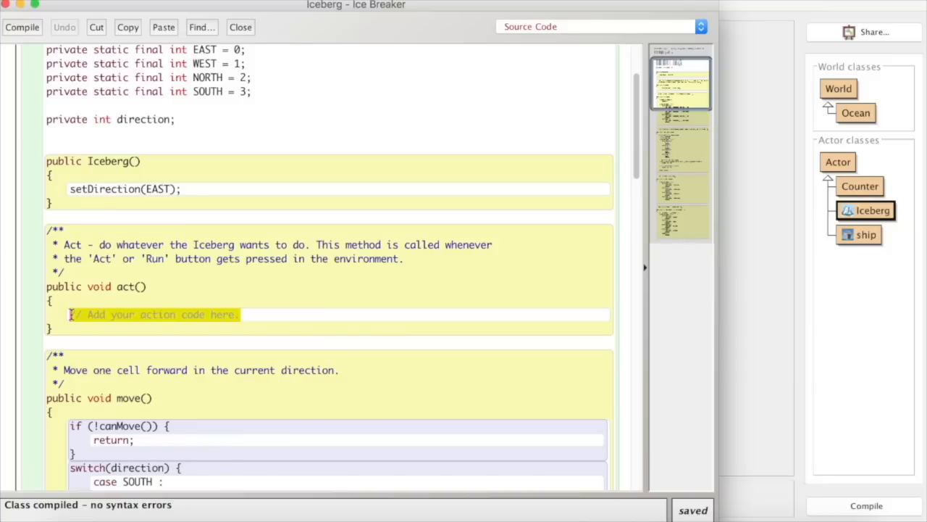
scroll("down", 3)
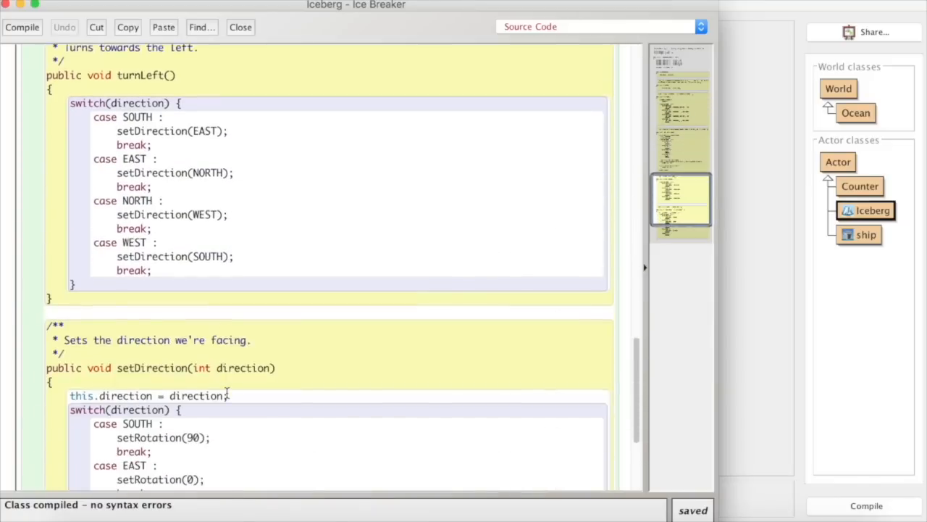
scroll("down", 3)
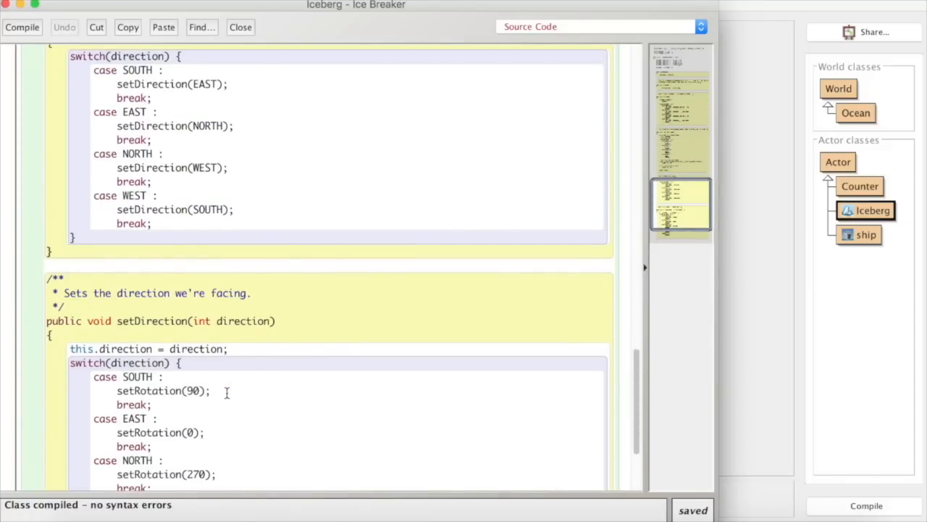
scroll("down", 3)
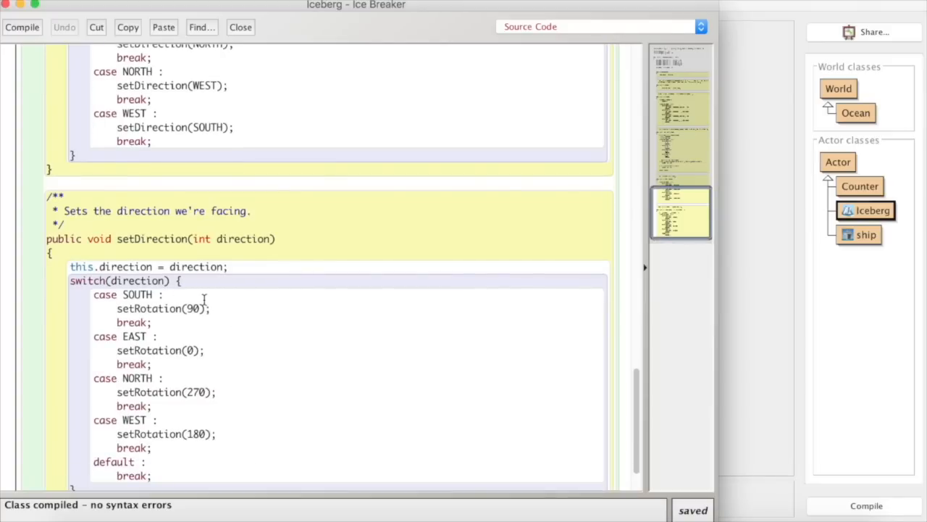
scroll("up", 3)
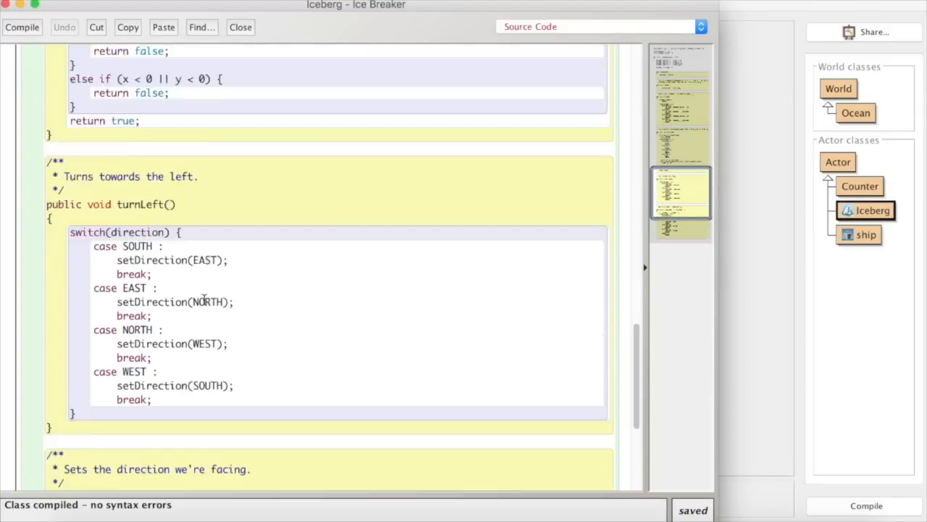
scroll("up", 3)
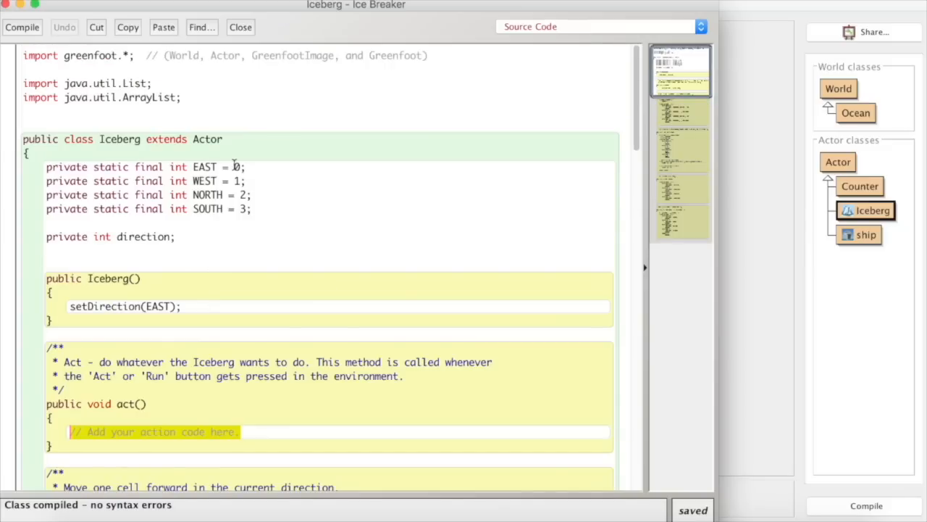
mouse_move(260, 362)
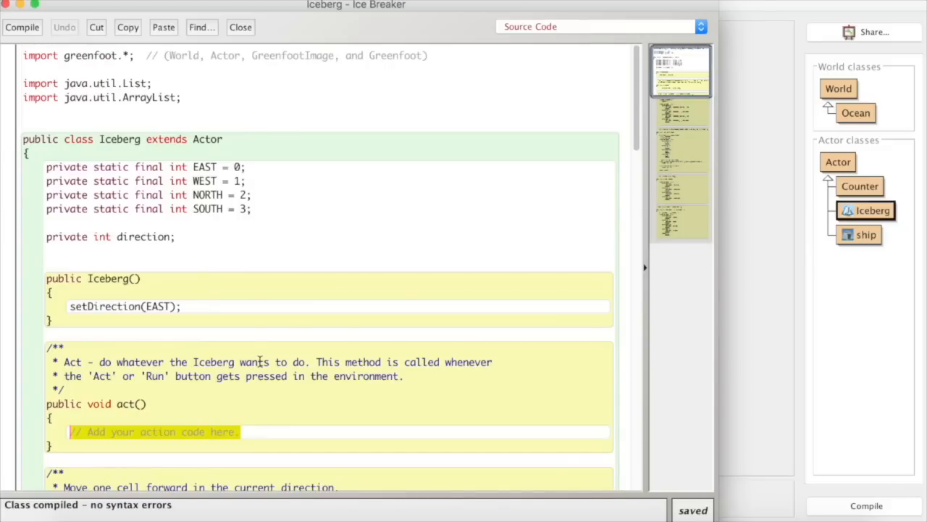
scroll("down", 3)
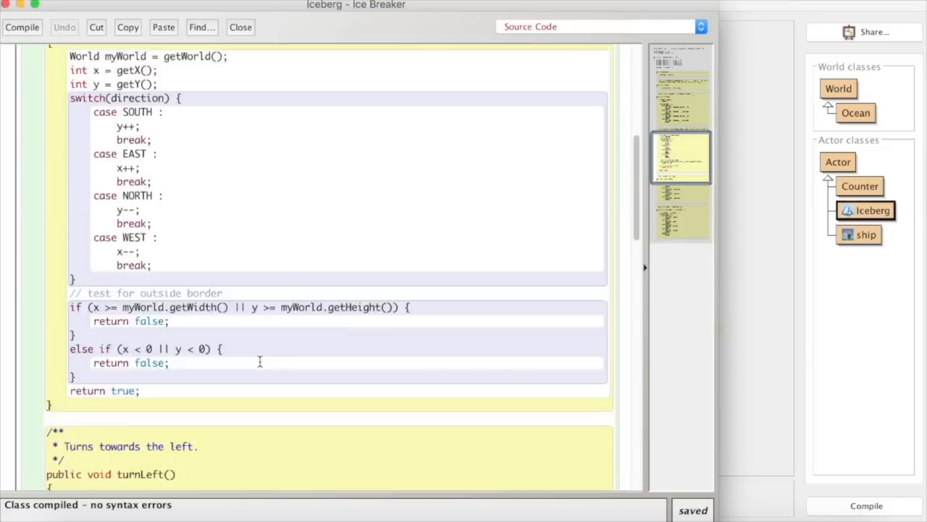
scroll("down", 3)
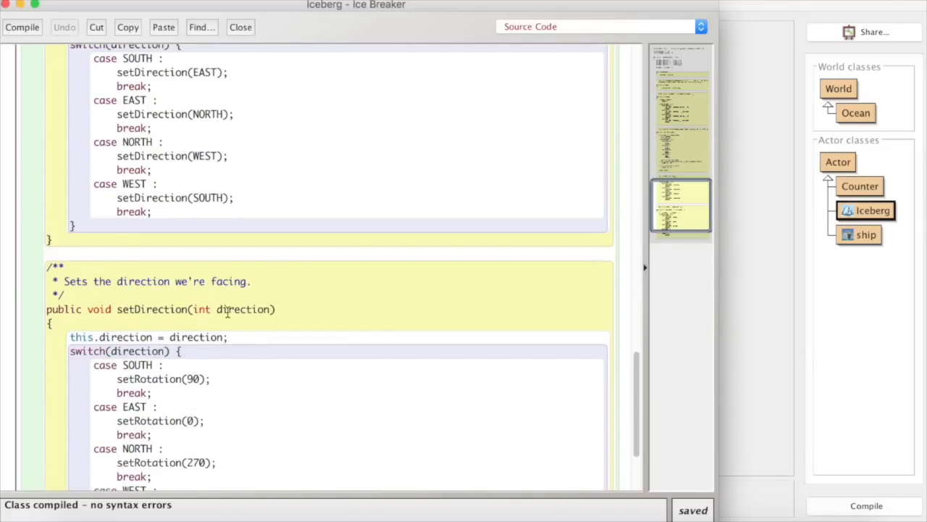
scroll("up", 3)
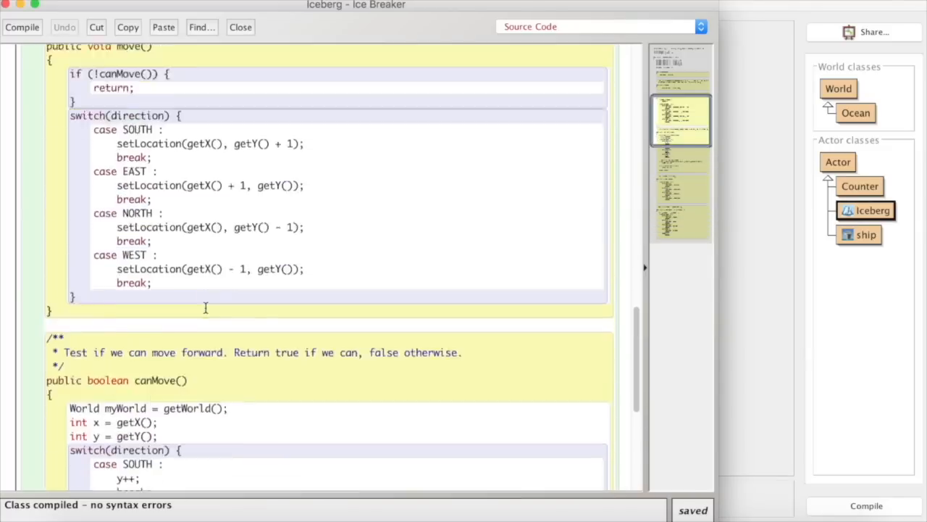
scroll("up", 3)
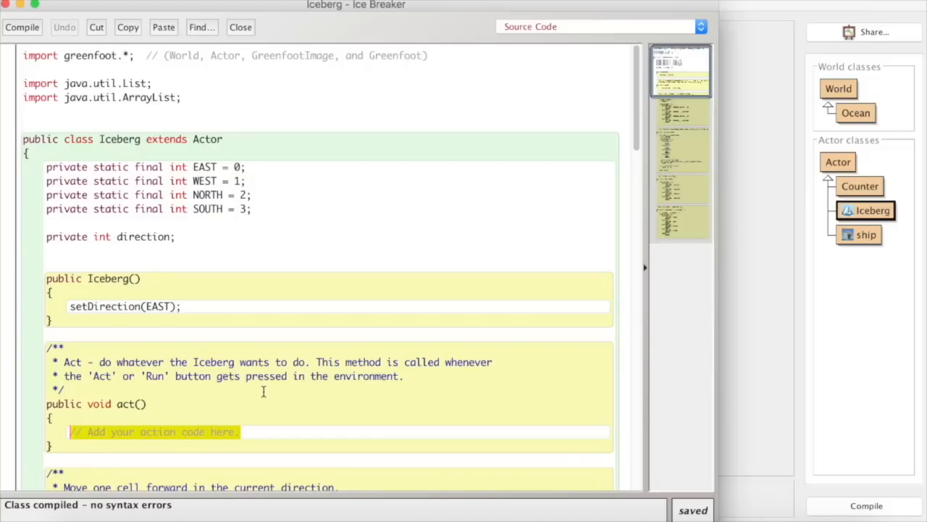
Write setDirection(Greenfoot.getRandomNumber(4)); as the first line of act(), correcting the getRandomNumber typo
type("setDirect")
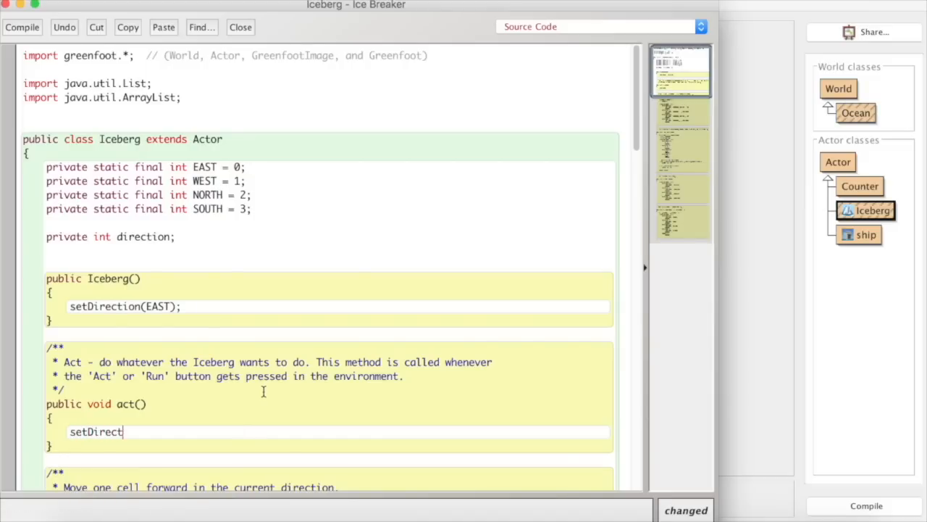
type("ion(")
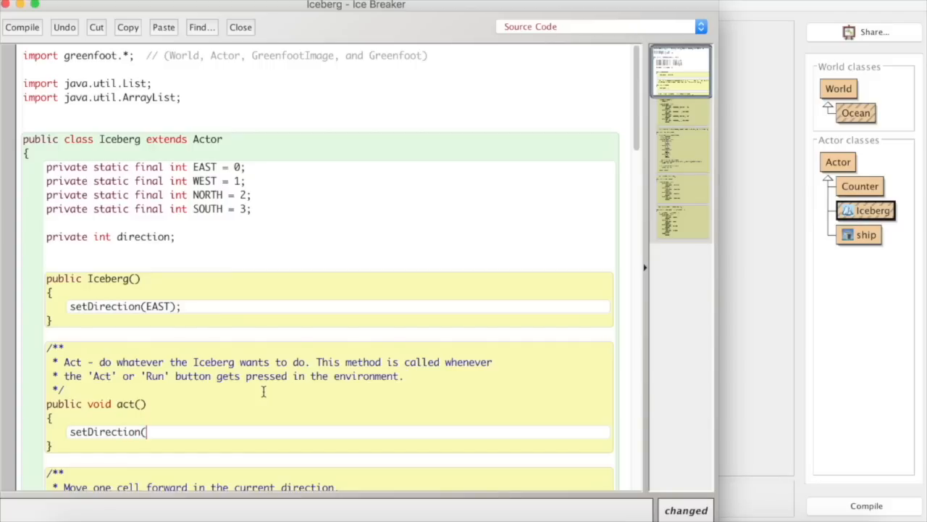
type("Greenfoot")
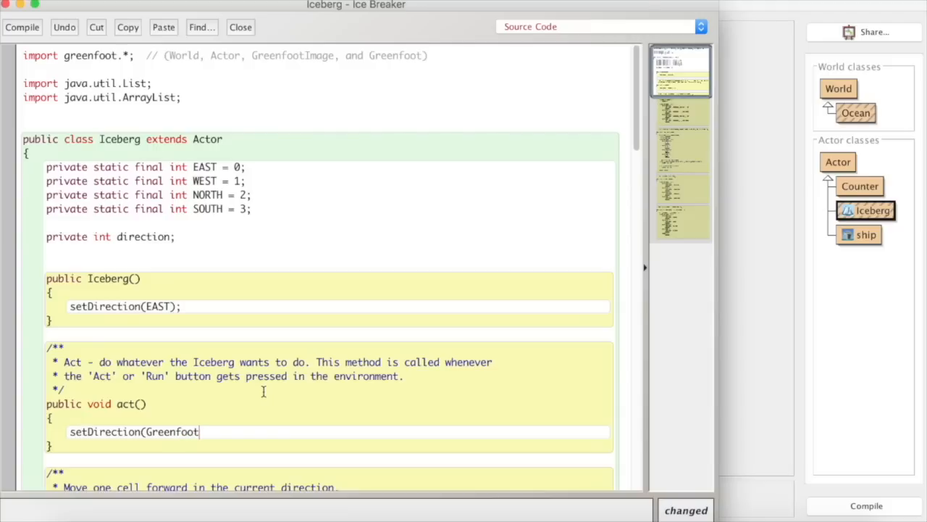
type(".getRando")
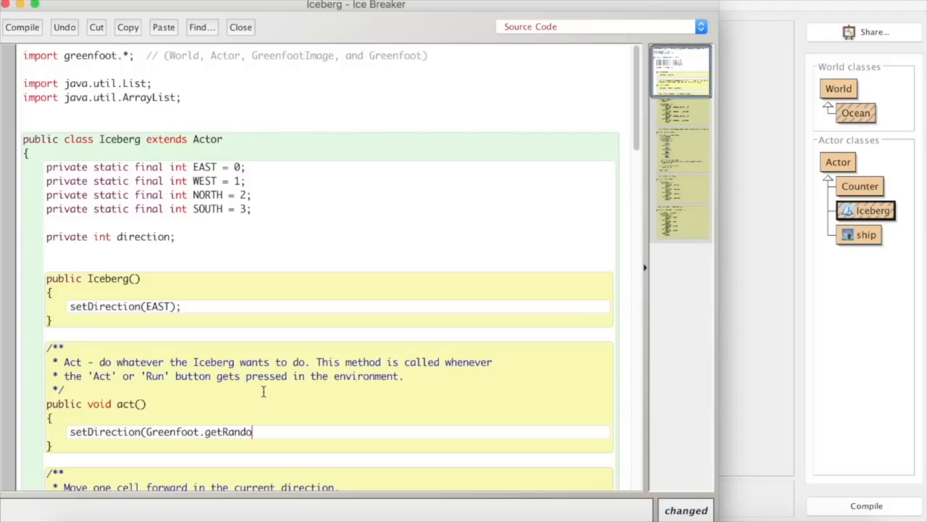
type("mNUmber")
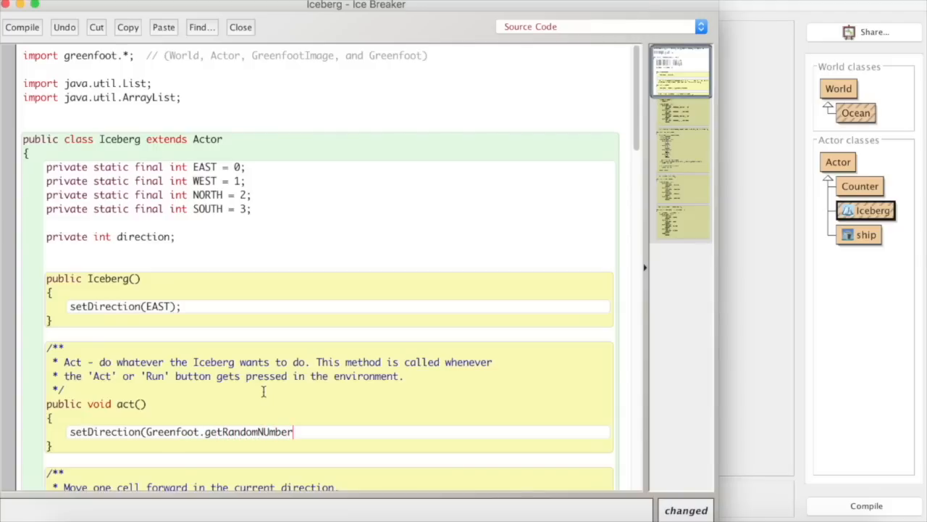
key("Backspace")
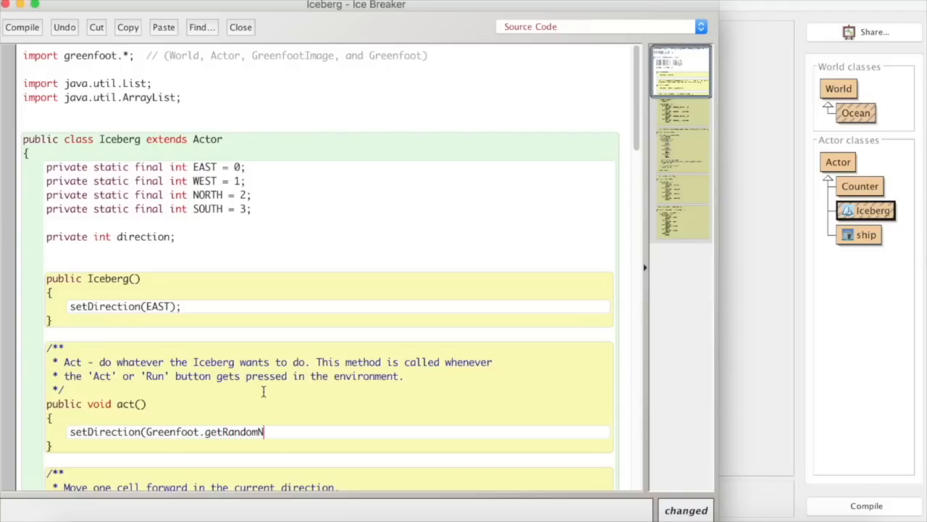
type("umber")
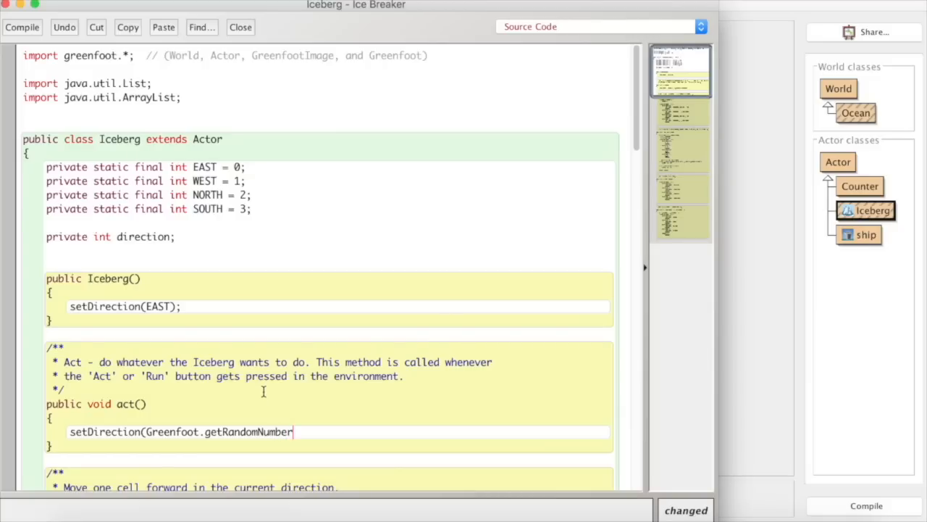
type("(4)")
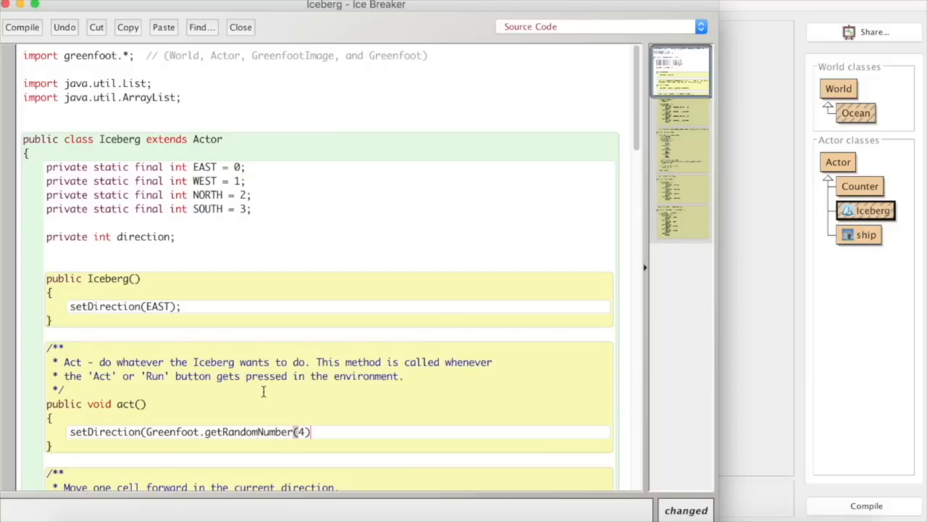
type(";")
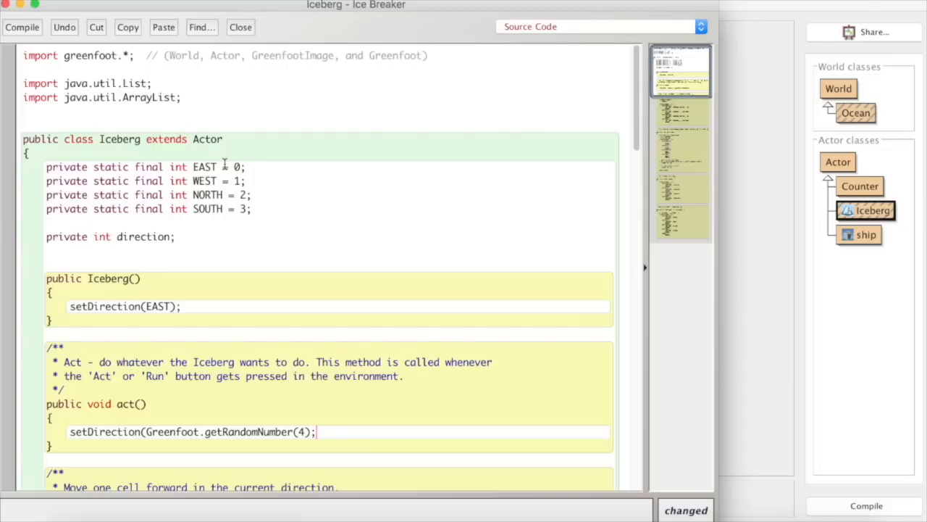
mouse_move(270, 226)
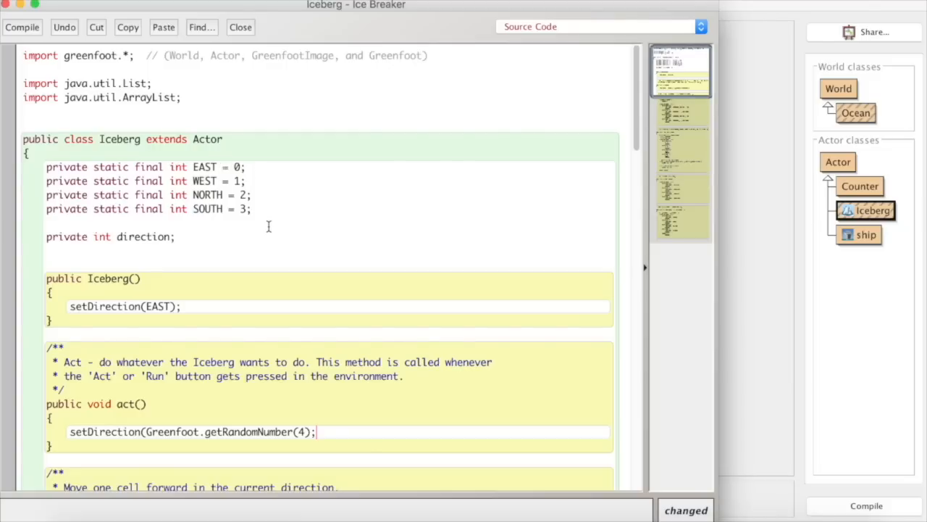
mouse_move(345, 427)
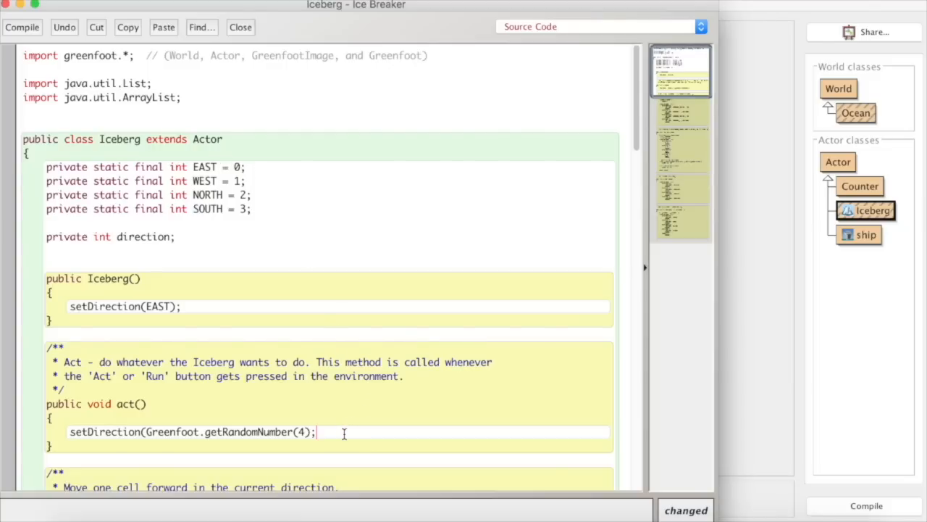
Add move(); on a new line after setDirection, fix the missing semicolon and compile the Iceberg class
key("Return")
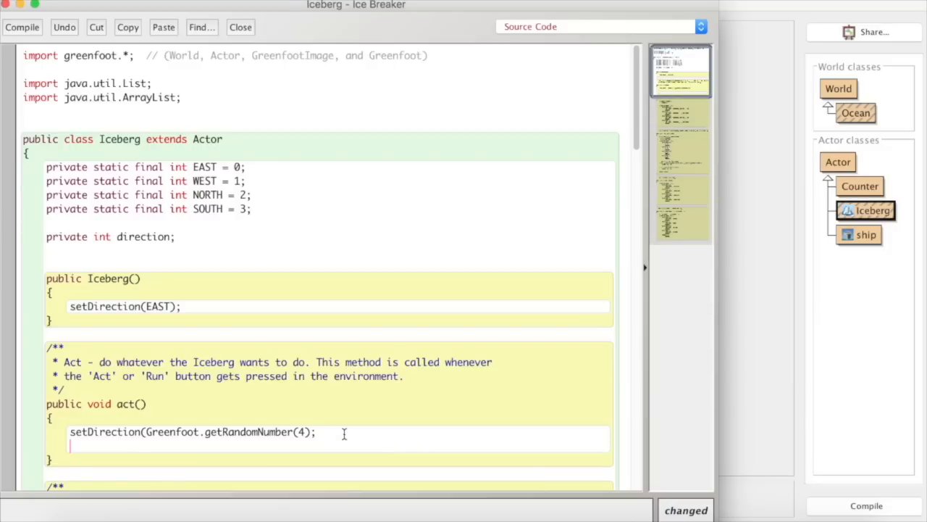
type("move()")
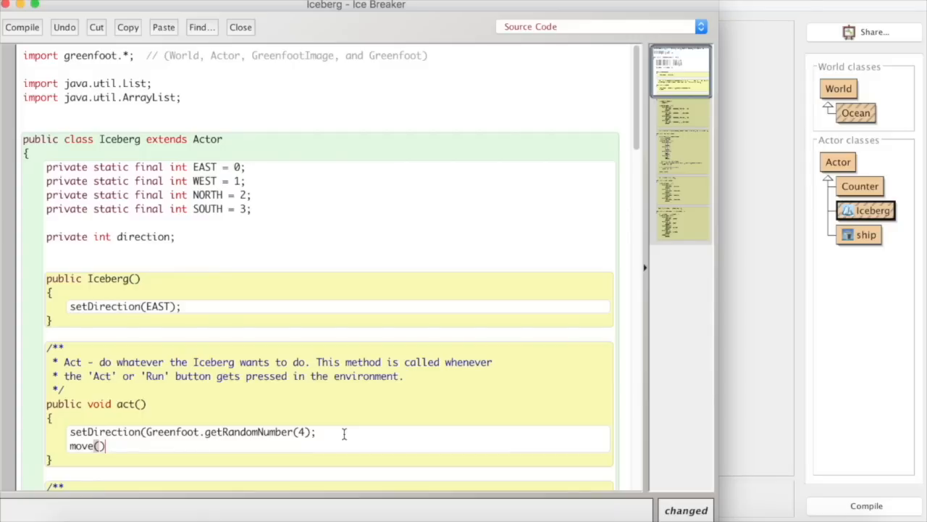
mouse_move(40, 40)
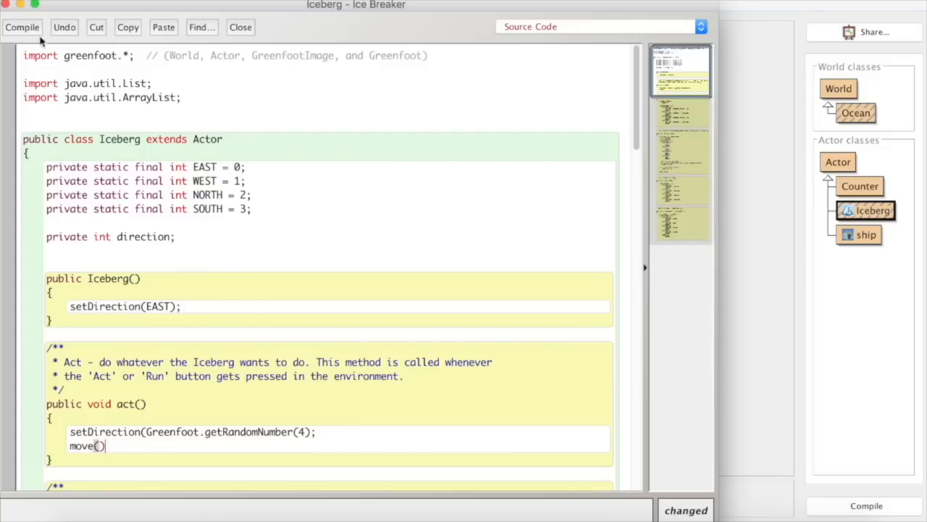
left_click(21, 26)
type(")")
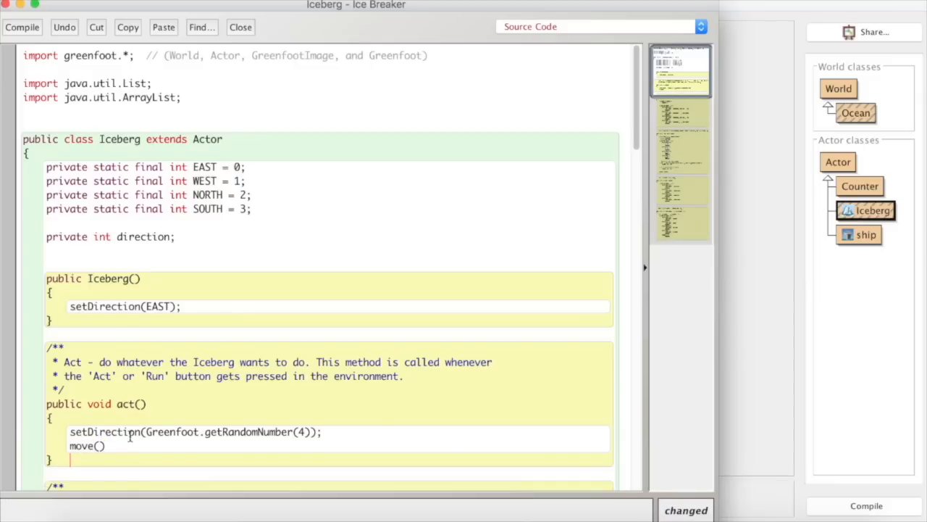
type(";")
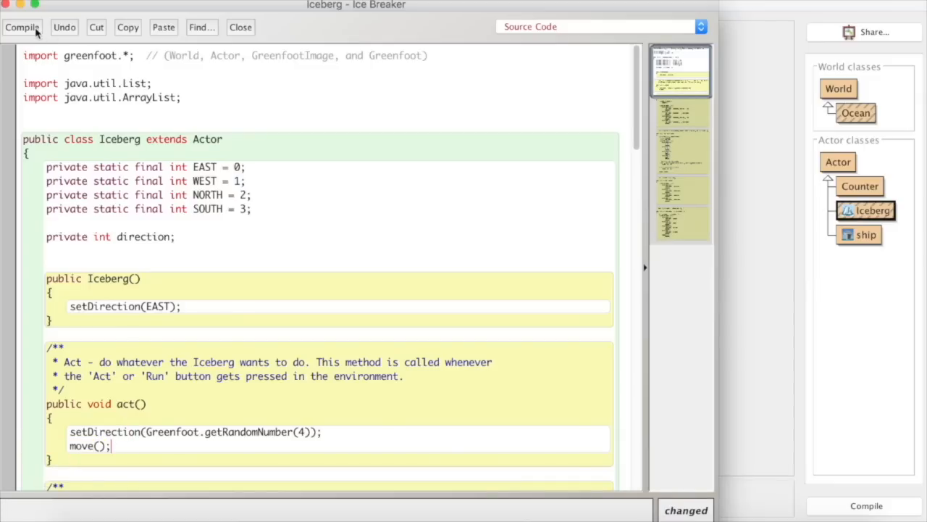
left_click(21, 26)
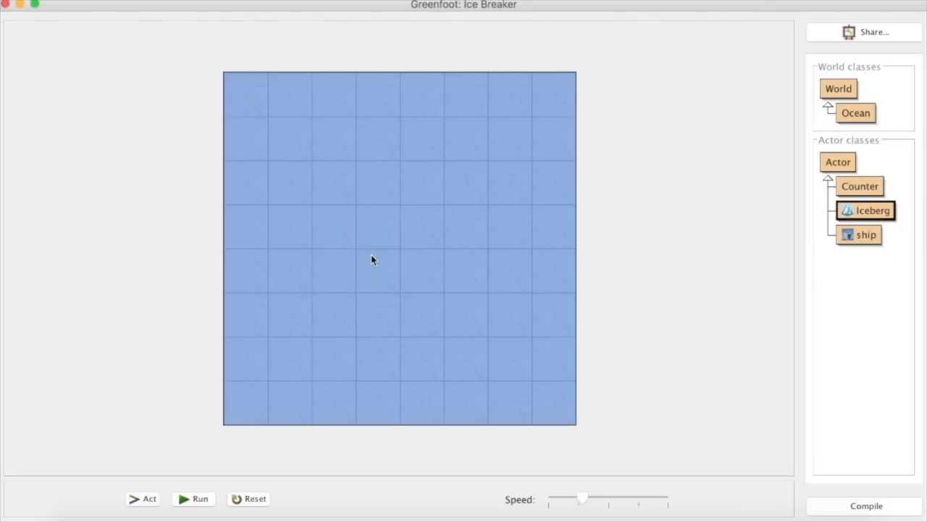
Run the ocean world to watch the iceberg wander, then pause it
left_click(194, 499)
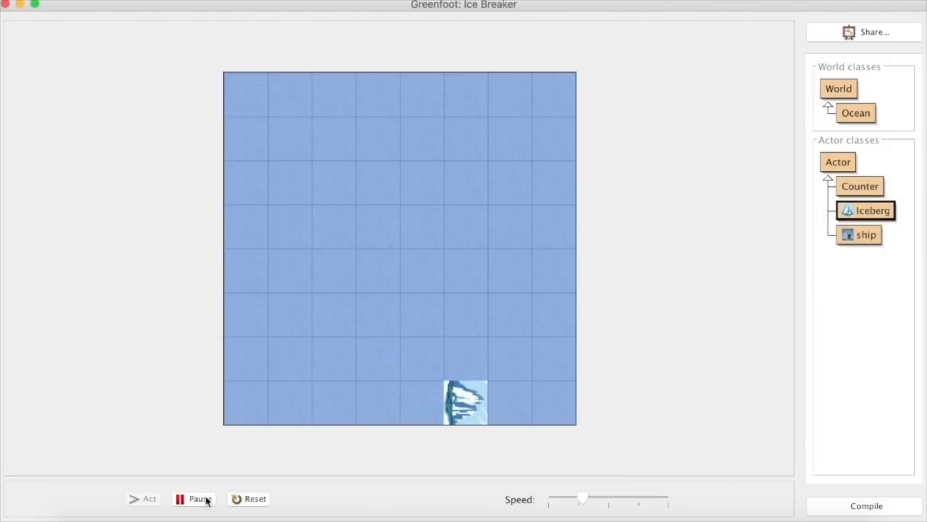
left_click(199, 498)
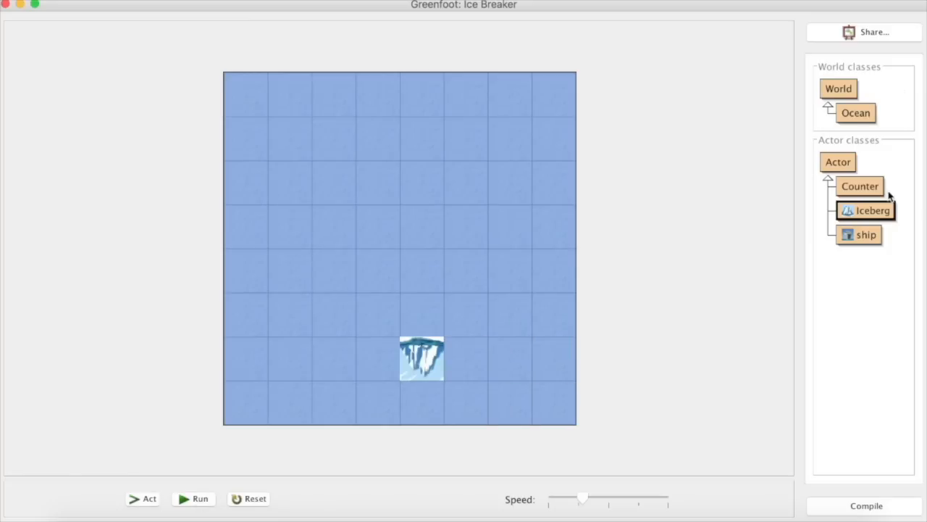
Add setDirection(EAST); after move() in the Iceberg's act method, compile and close the editor
right_click(867, 210)
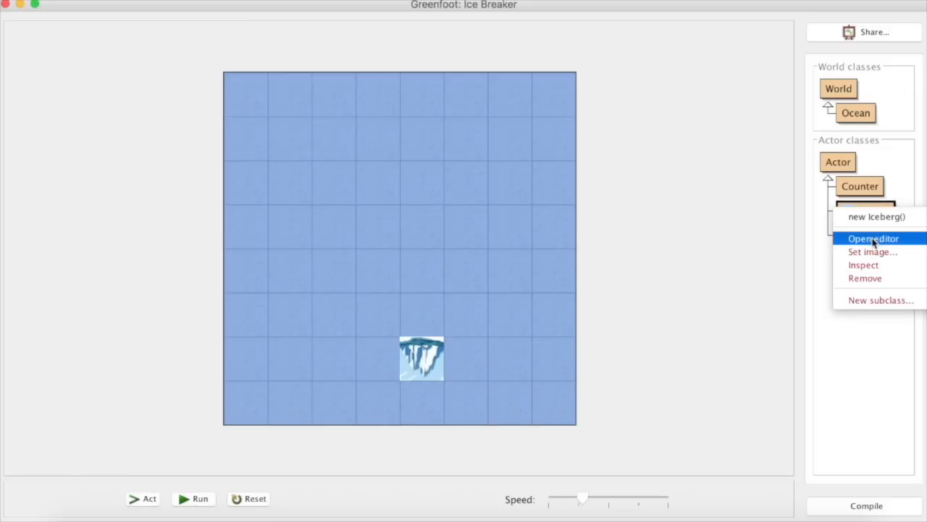
left_click(874, 238)
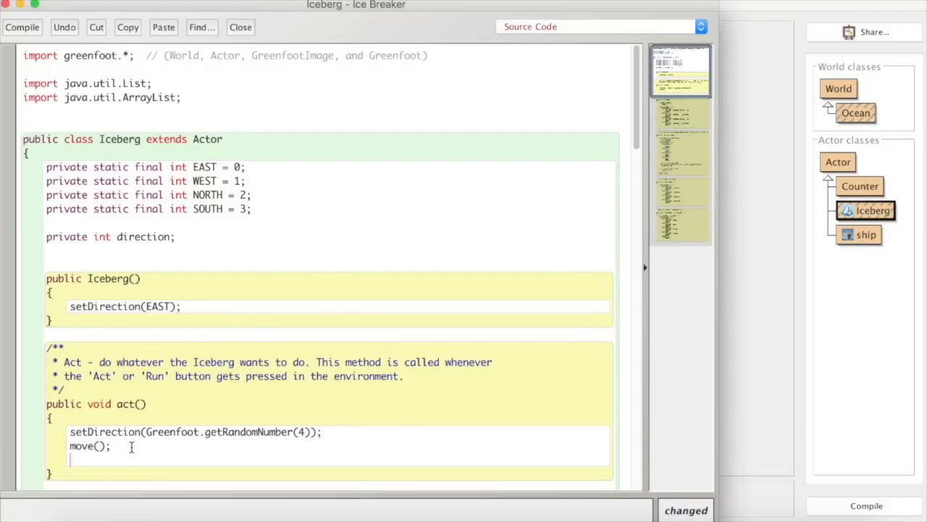
type("setDirection(EAST);")
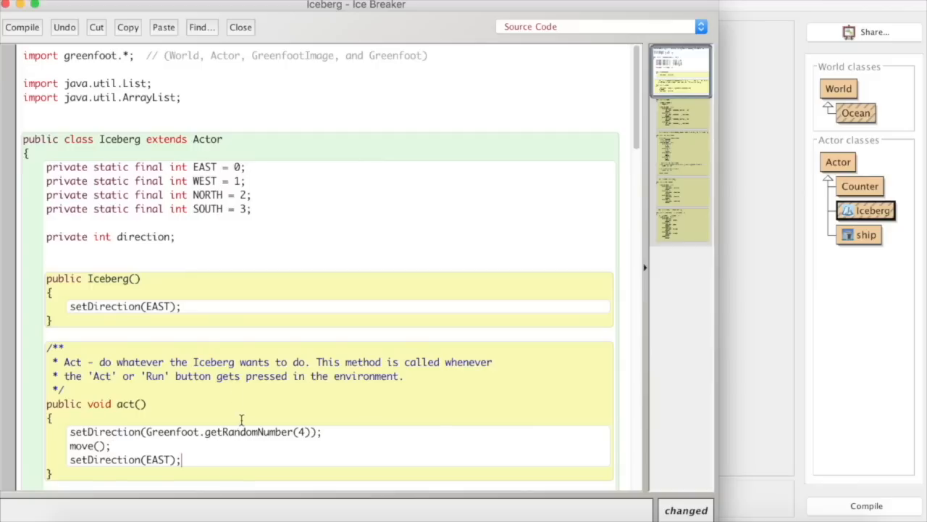
left_click(22, 26)
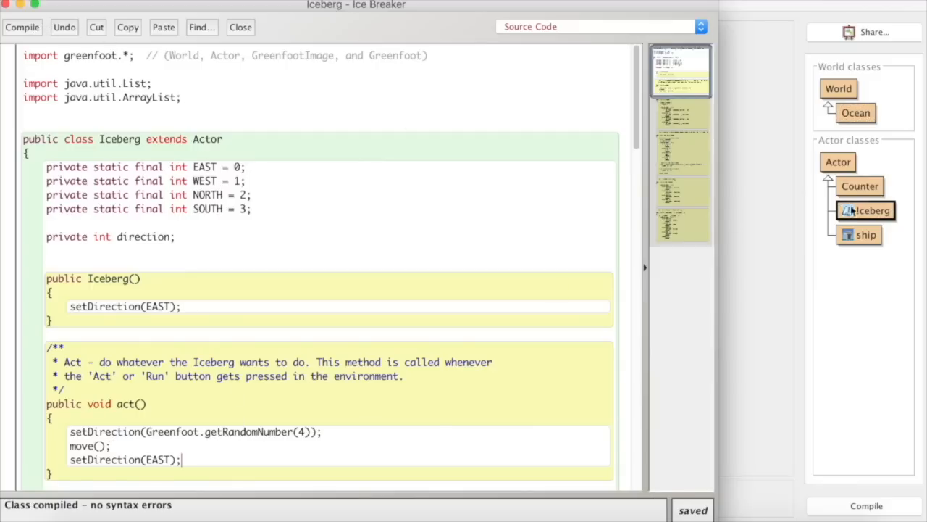
left_click(241, 26)
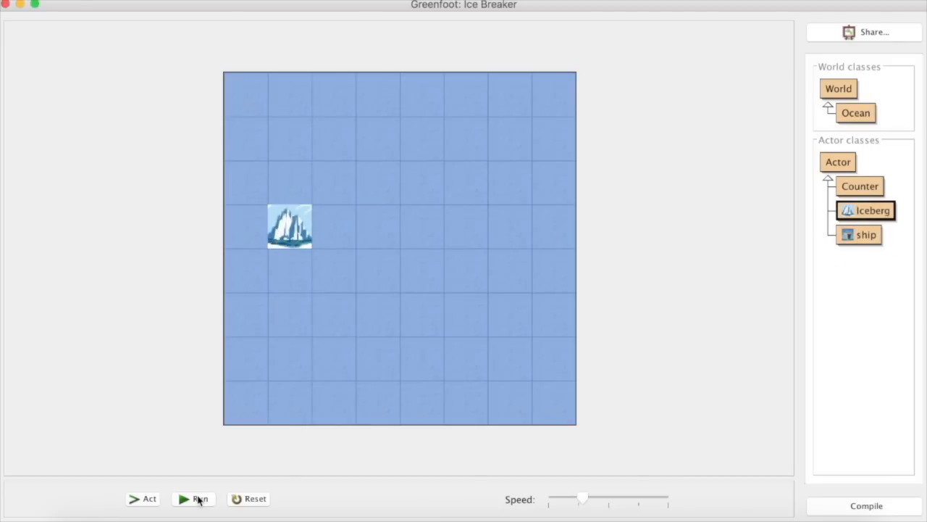
Run the ocean world so the iceberg moves randomly and resets to EAST each step
left_click(194, 498)
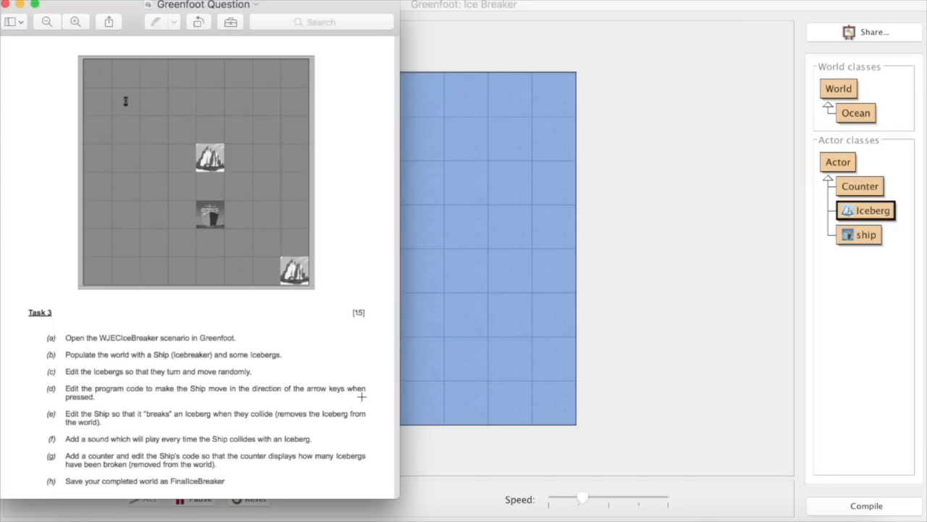
mouse_move(362, 397)
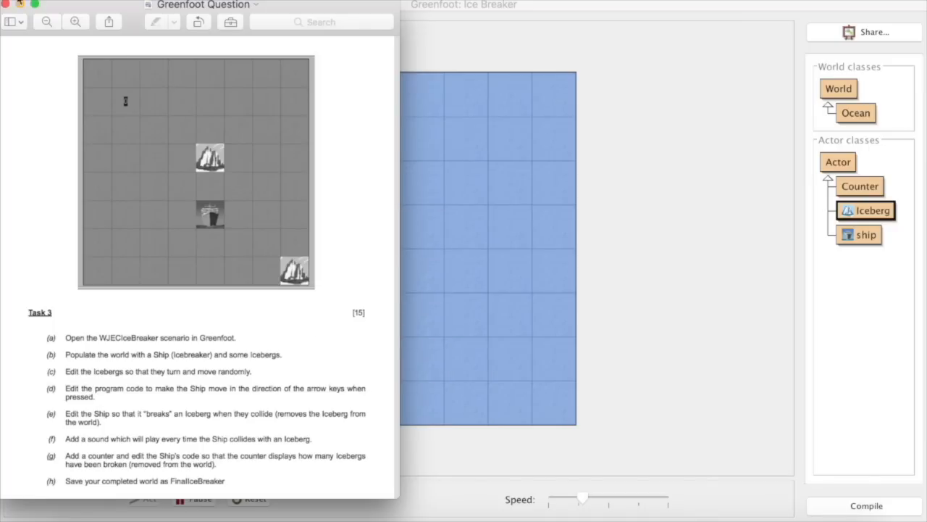
mouse_move(99, 128)
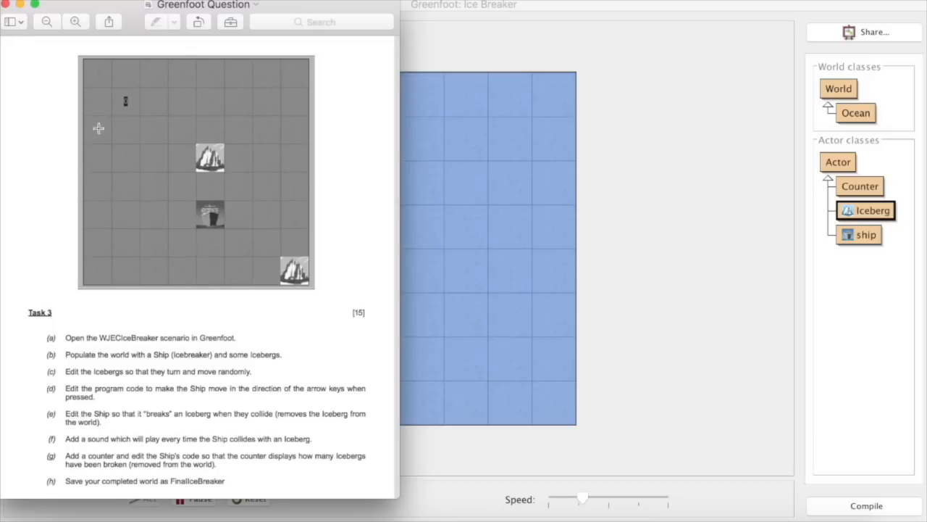
mouse_move(485, 325)
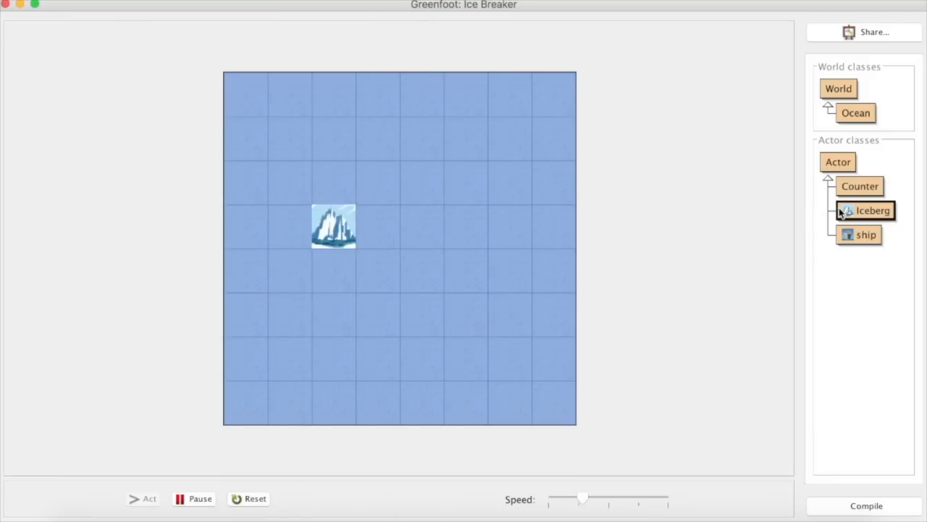
double_click(875, 210)
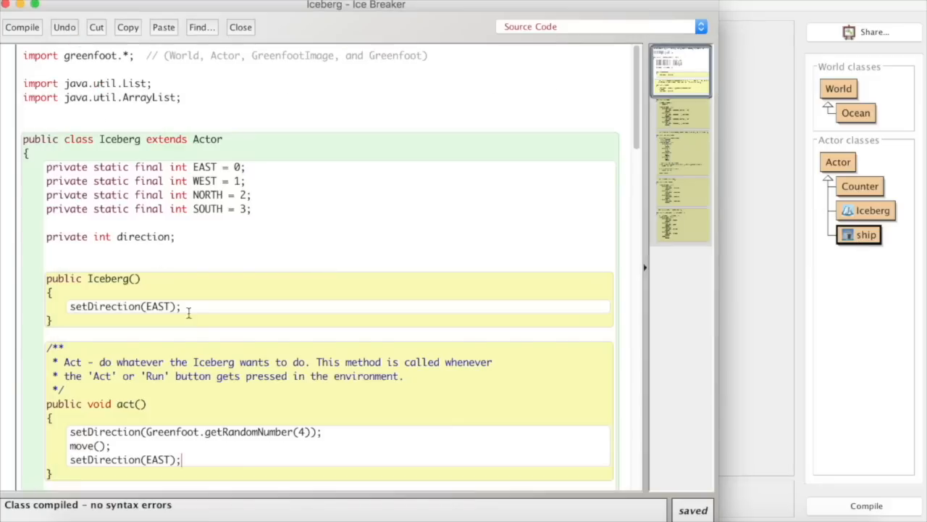
scroll("down", 3)
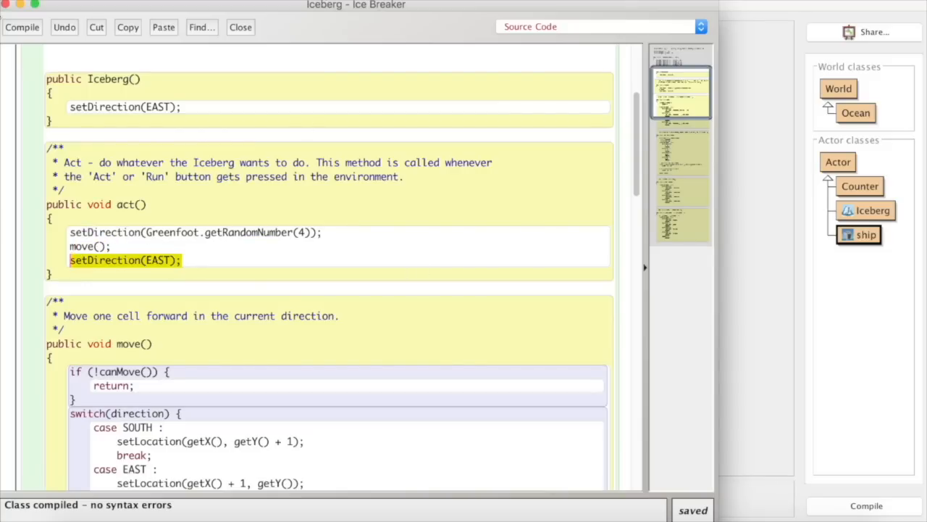
left_click(240, 26)
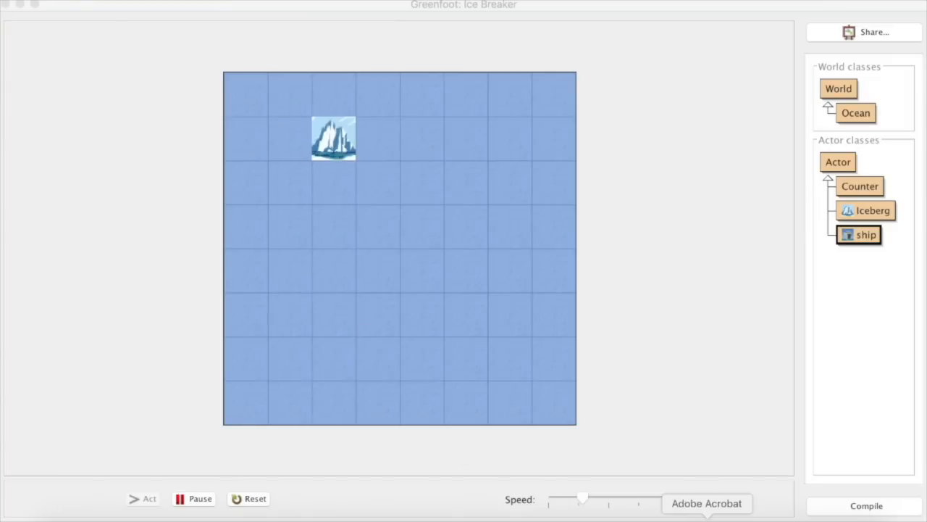